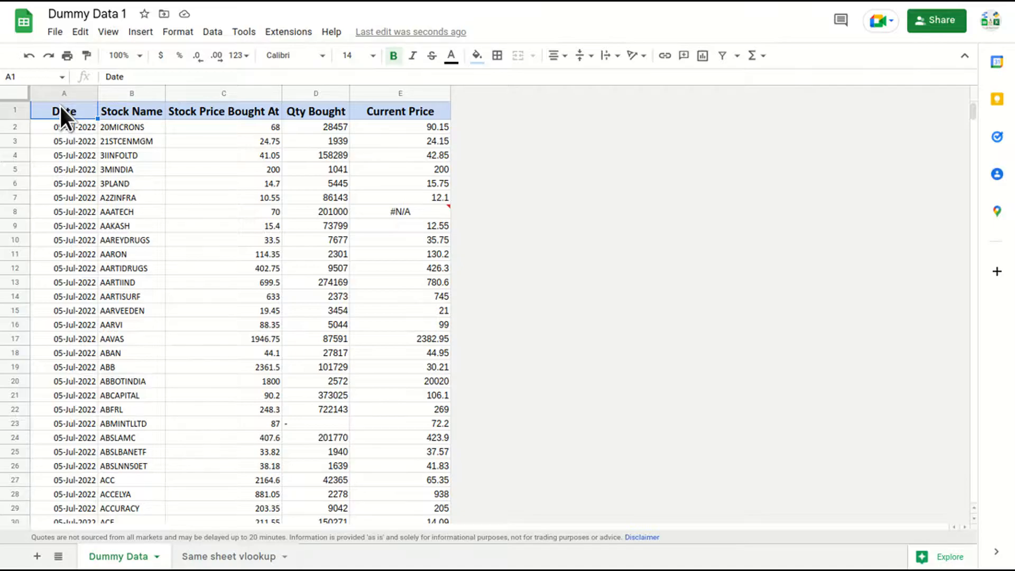
mouse_move(140, 160)
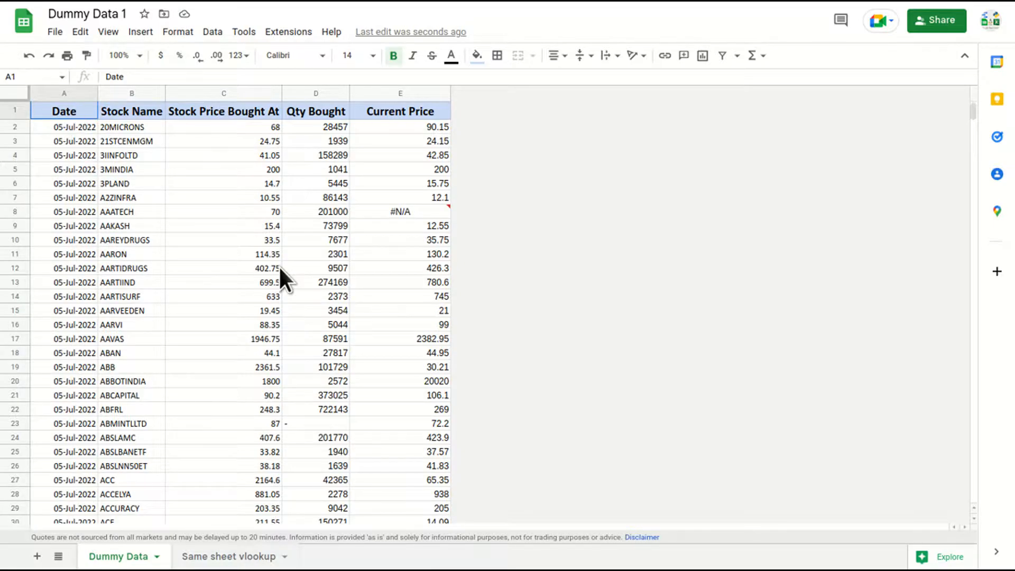
Review the Stock Name and Stock Price Bought At columns in Dummy Data, then move to Same sheet vlookup
click(223, 225)
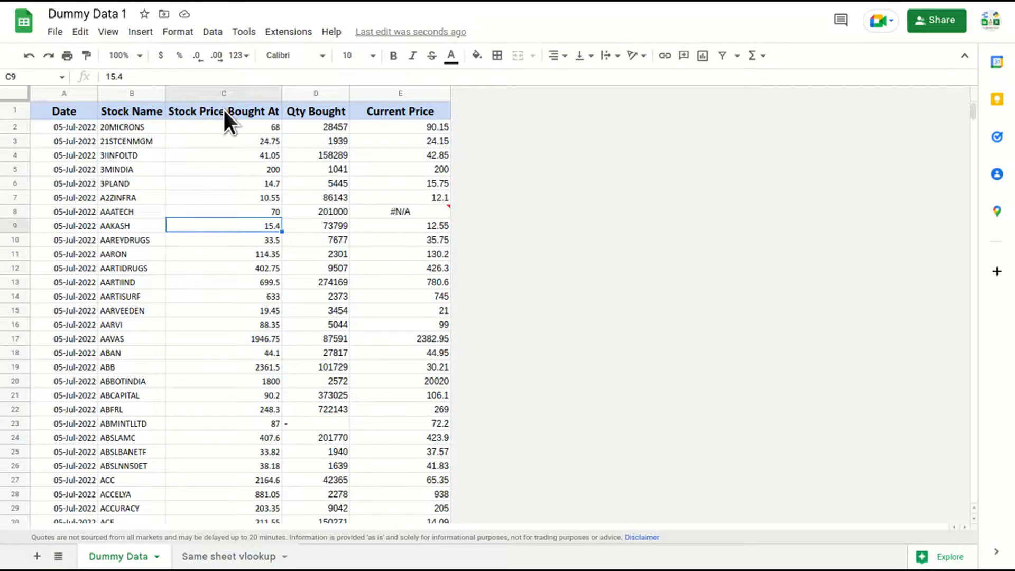
click(223, 93)
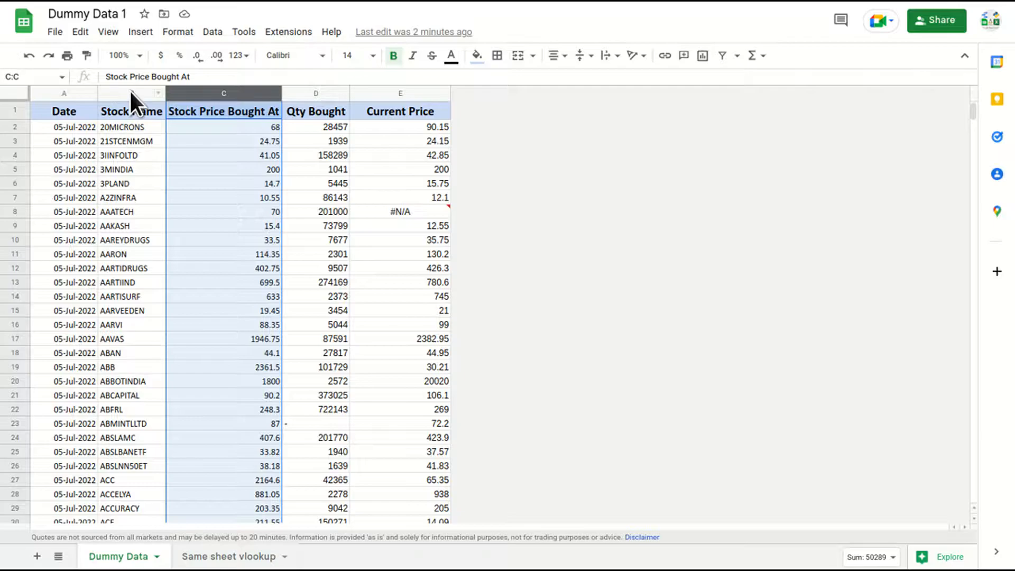
click(131, 94)
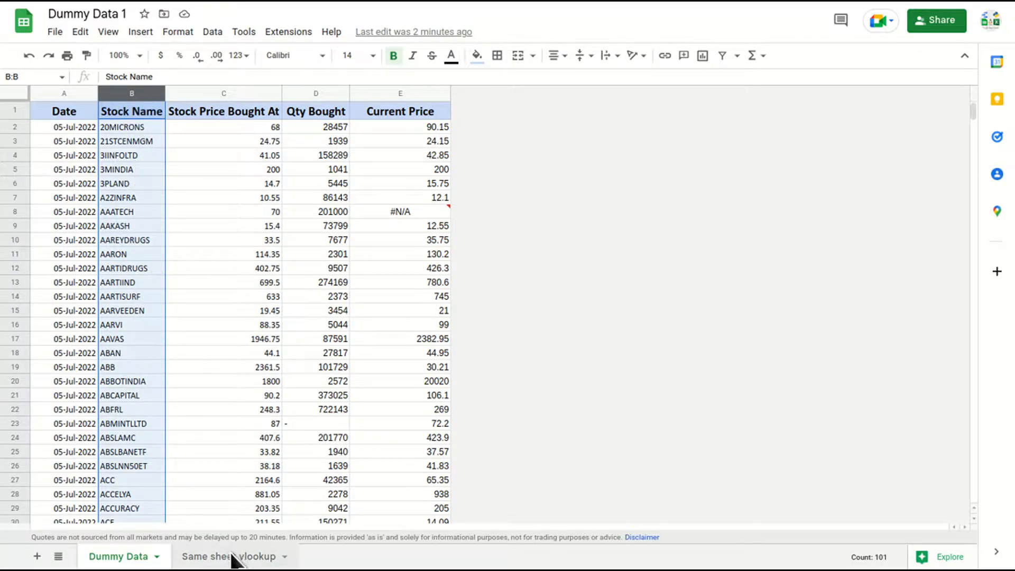
click(229, 556)
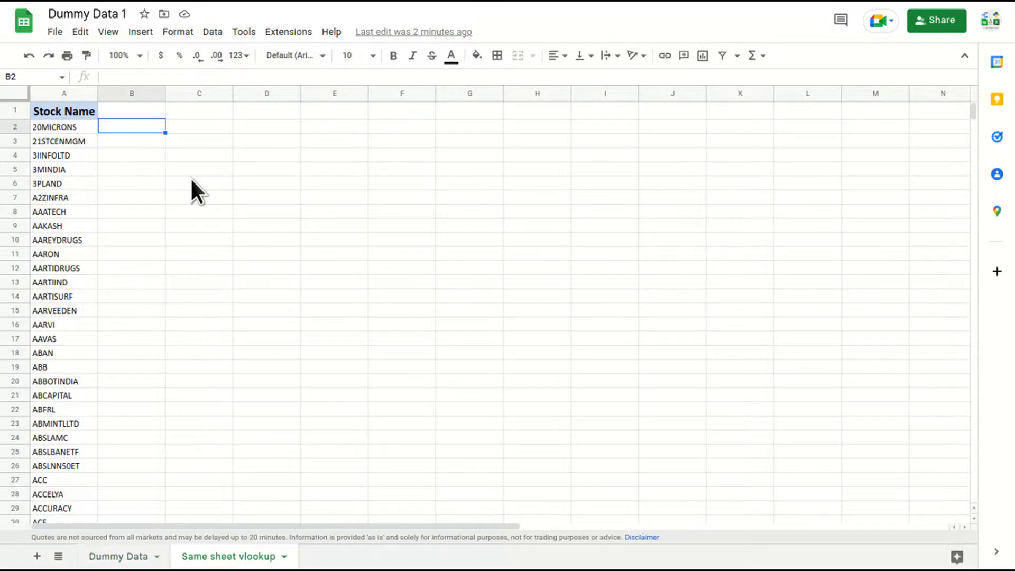
Enter =VLOOKUP(A2,'Dummy Data'!$B$1:$E,2,0) in B2, returning 20MICRONS's purchase price 68
text(=vlo)
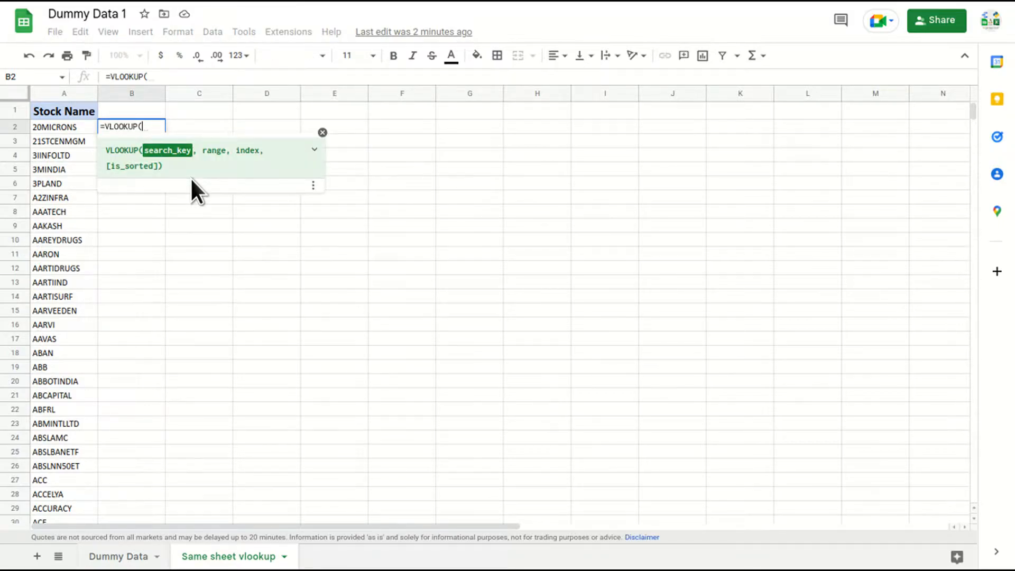
click(63, 126)
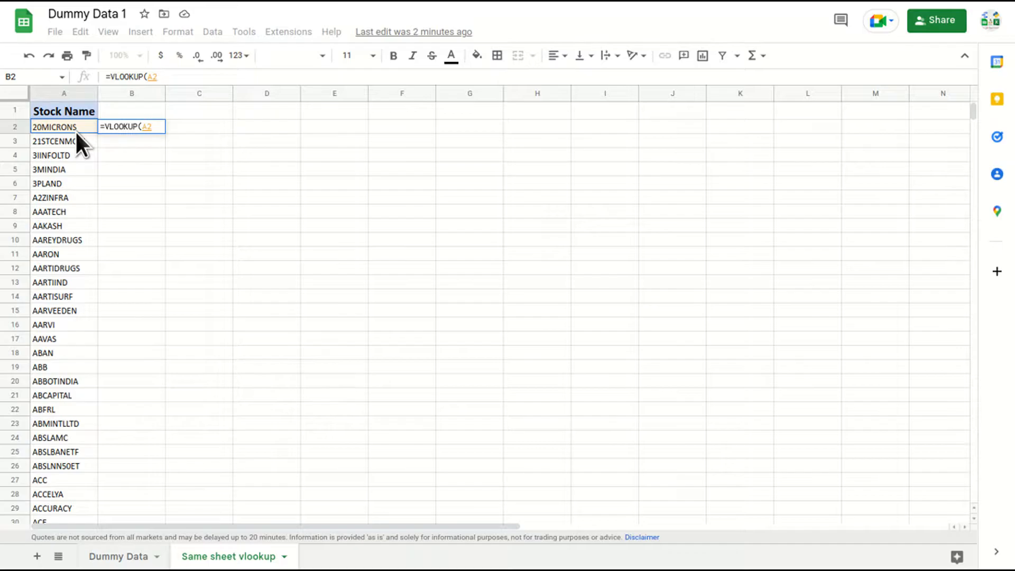
text(,'Dummy Data'!$B$1:$E)
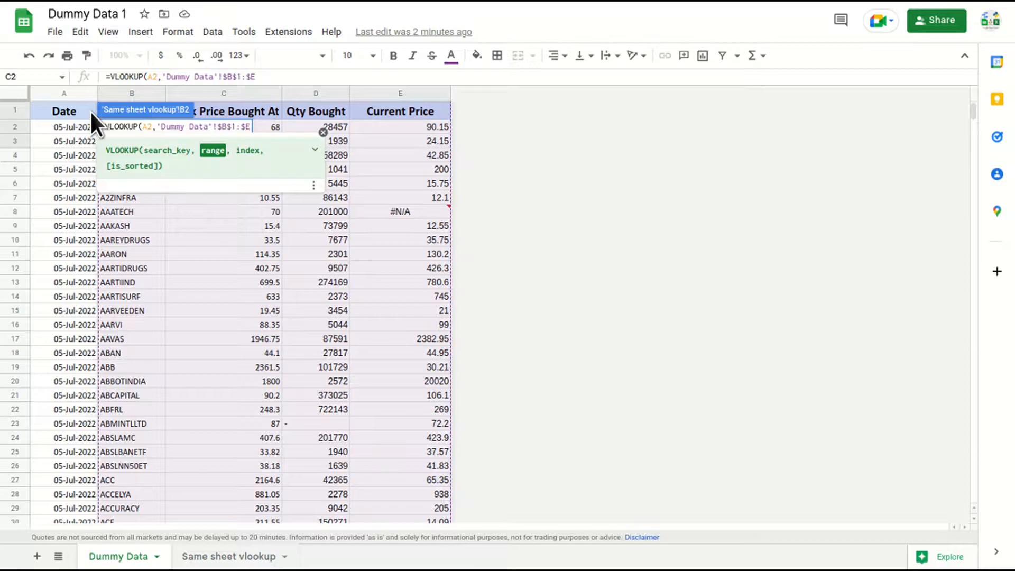
text(,2,0)
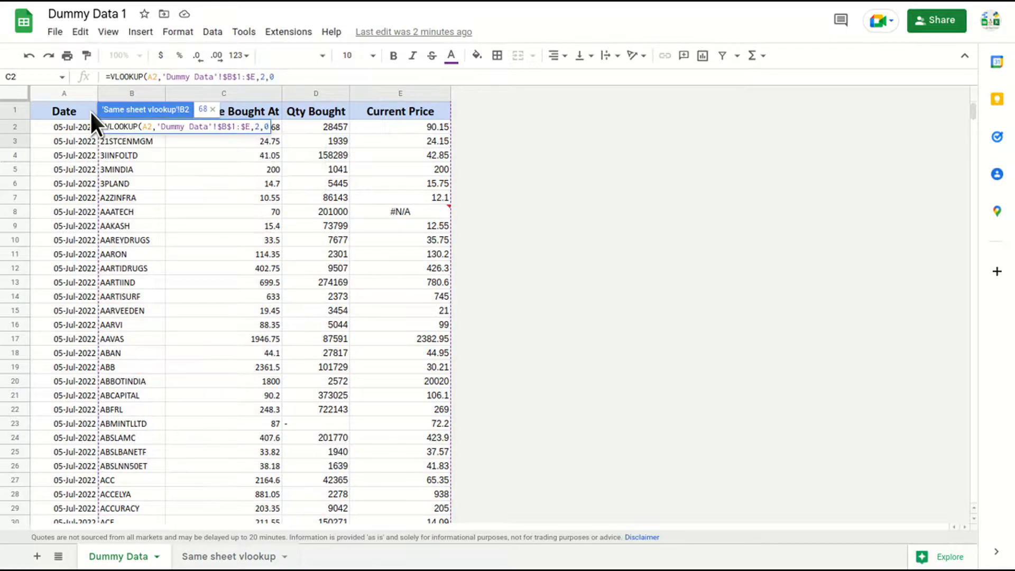
text(0)
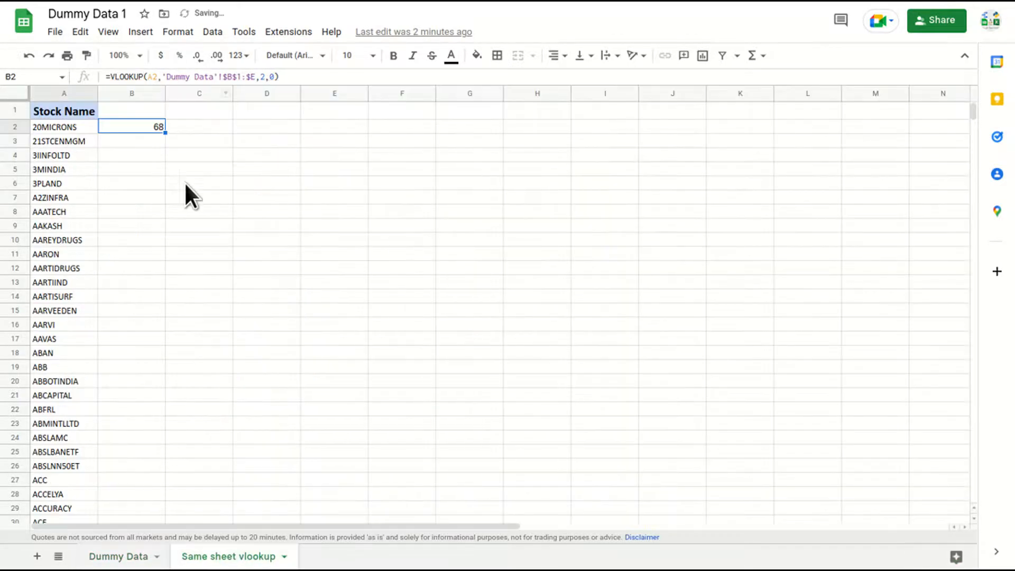
Copy the B2 lookup down to B101 and check the filled prices against Dummy Data column C
click(63, 140)
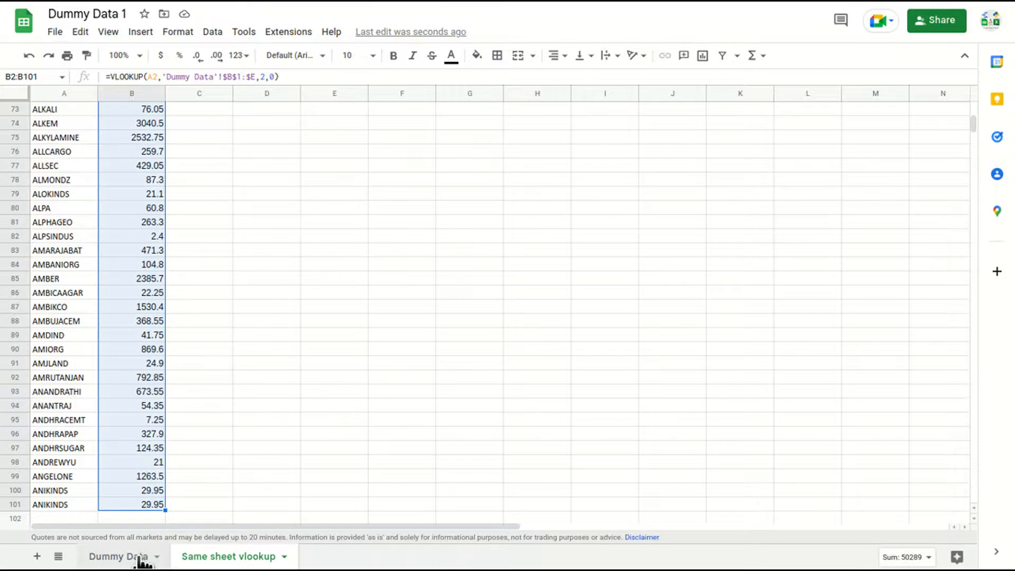
click(118, 556)
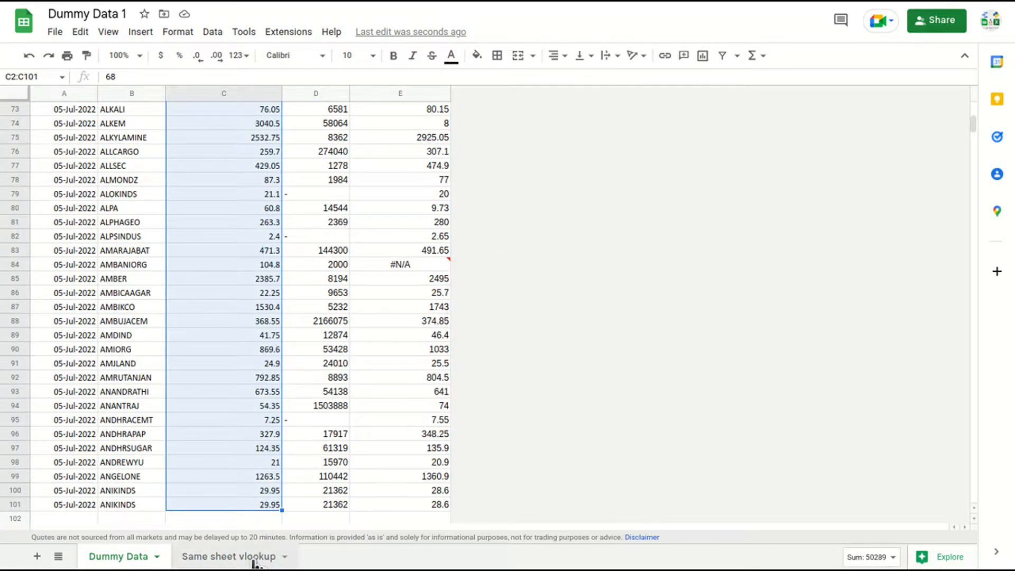
click(229, 556)
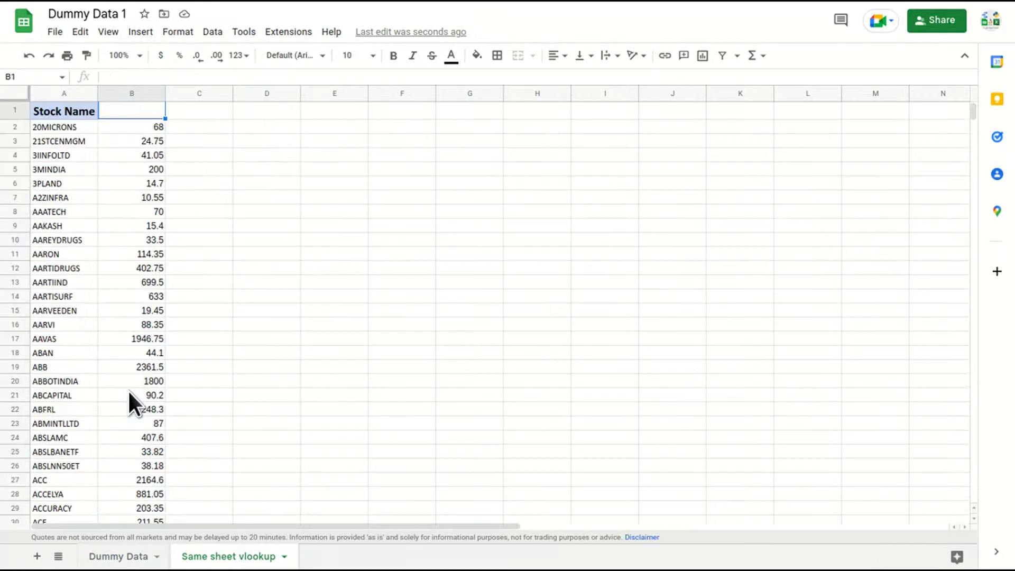
click(131, 126)
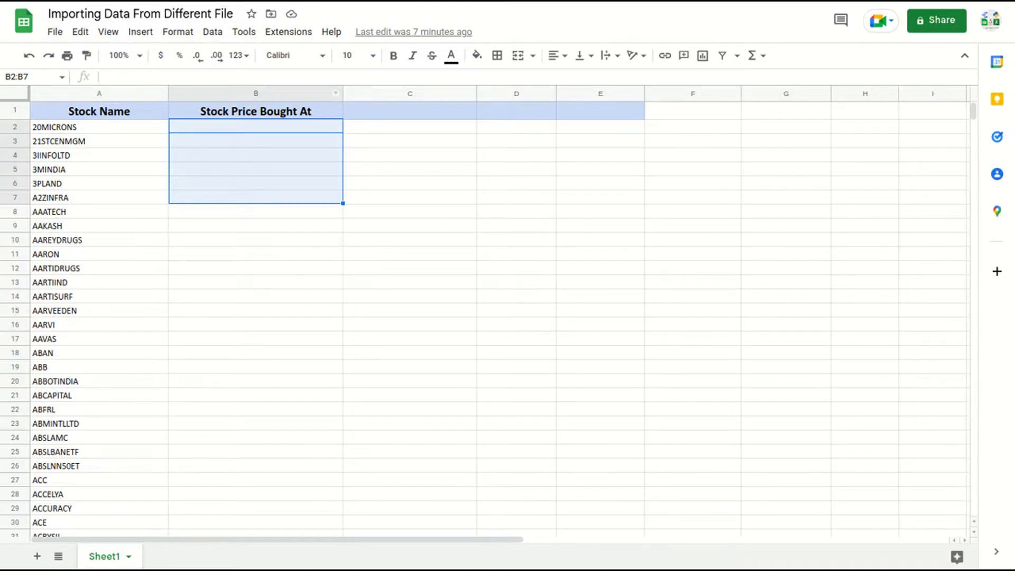
click(410, 197)
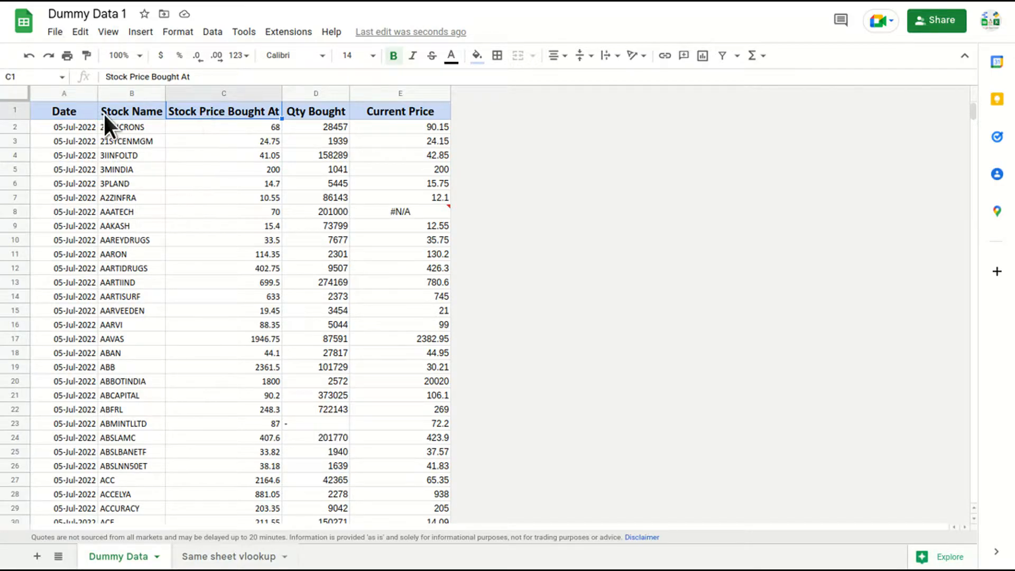
click(132, 93)
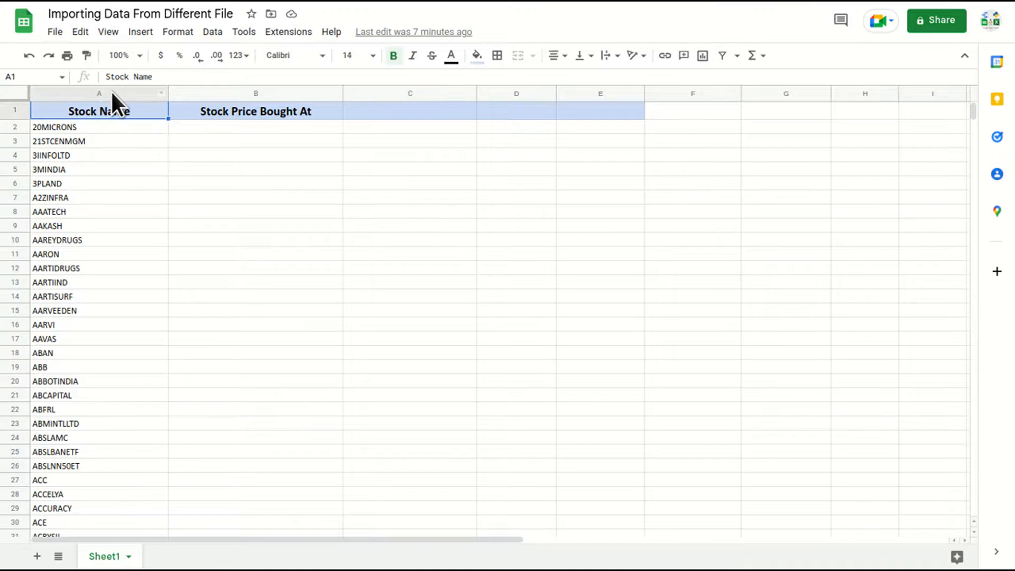
click(98, 93)
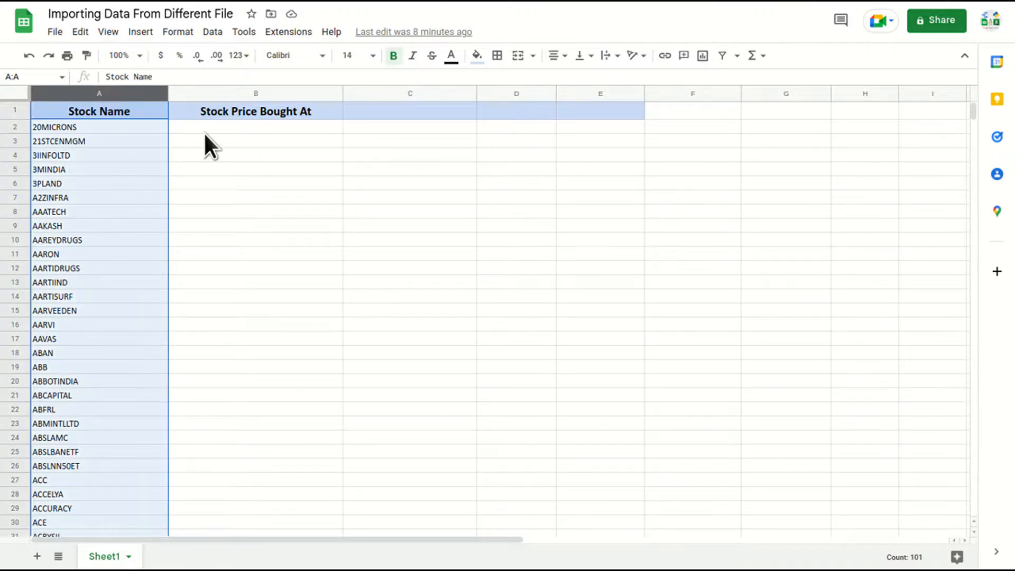
click(255, 126)
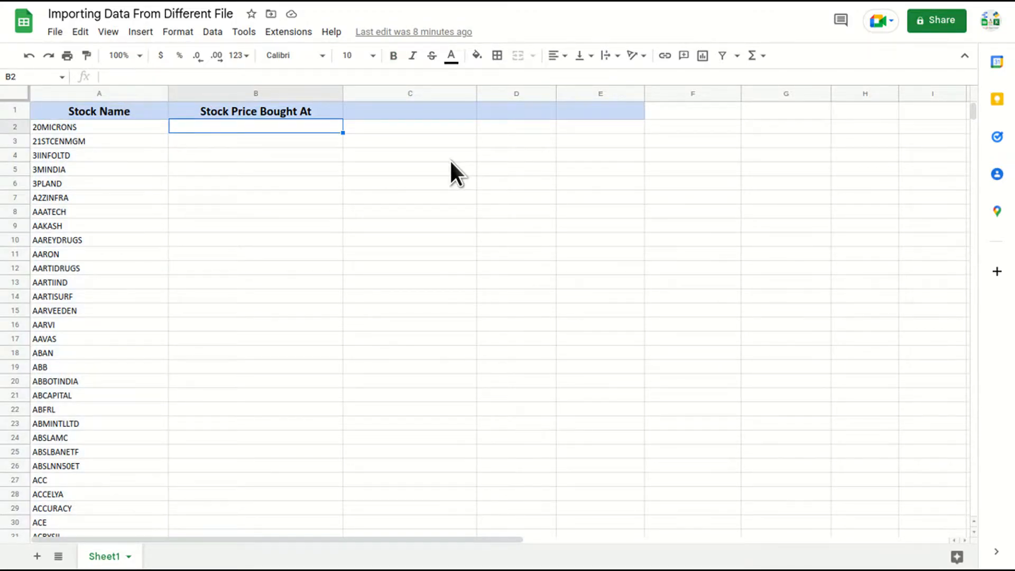
Begin =VLOOKUP(A2, in B2 with the stock name in A2 as the search key
text(=)
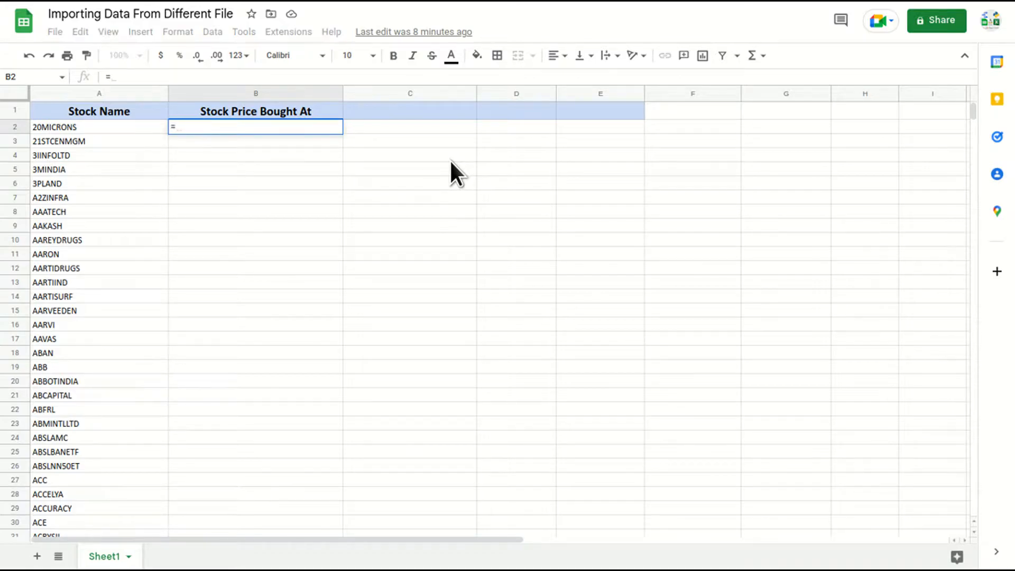
text(VLOOKUP()
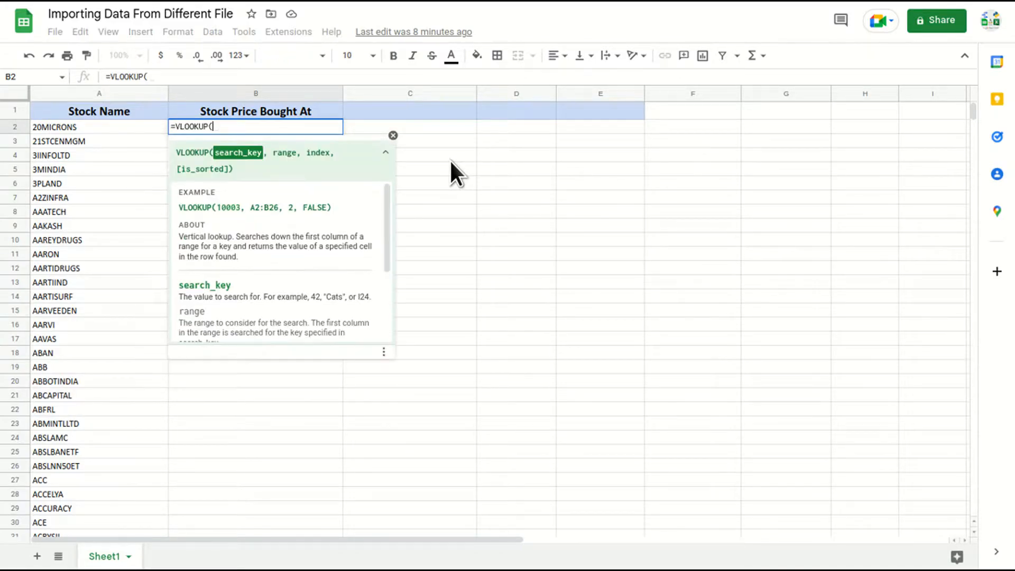
click(99, 127)
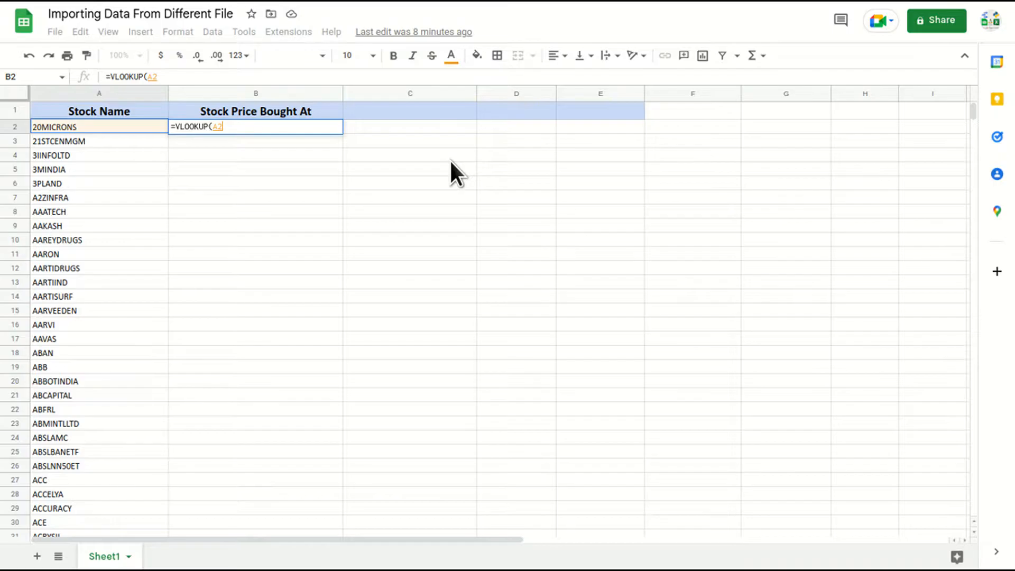
text(,)
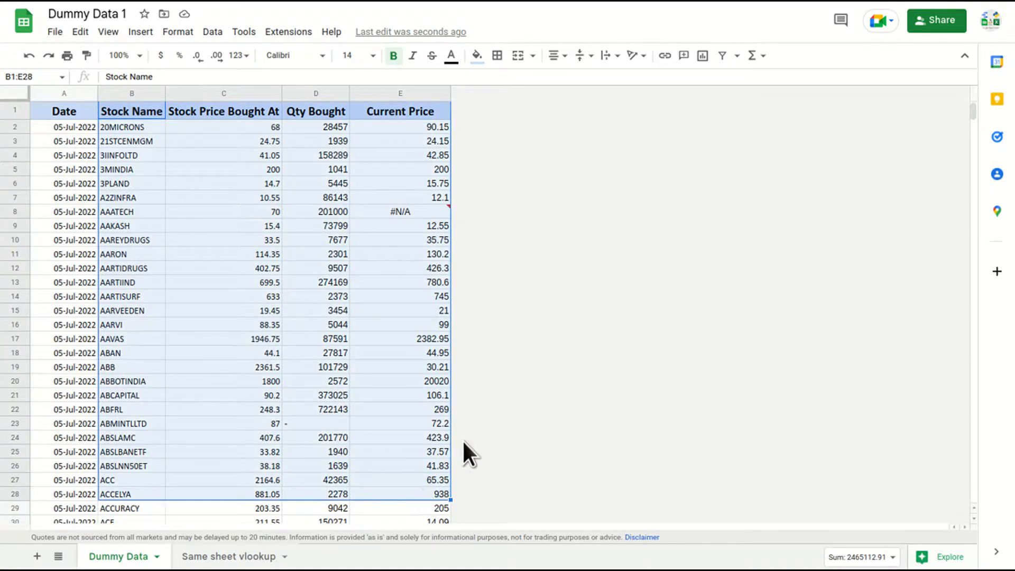
mouse_move(265, 350)
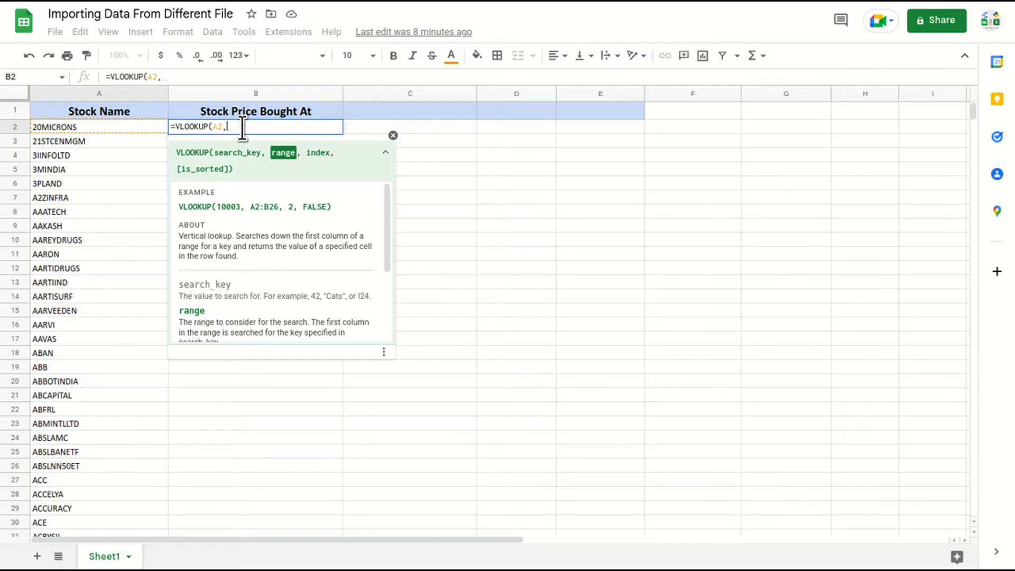
Add IMPORTRANGE( to the B2 formula and bring up Dummy Data 1 to get its web address
text(imp)
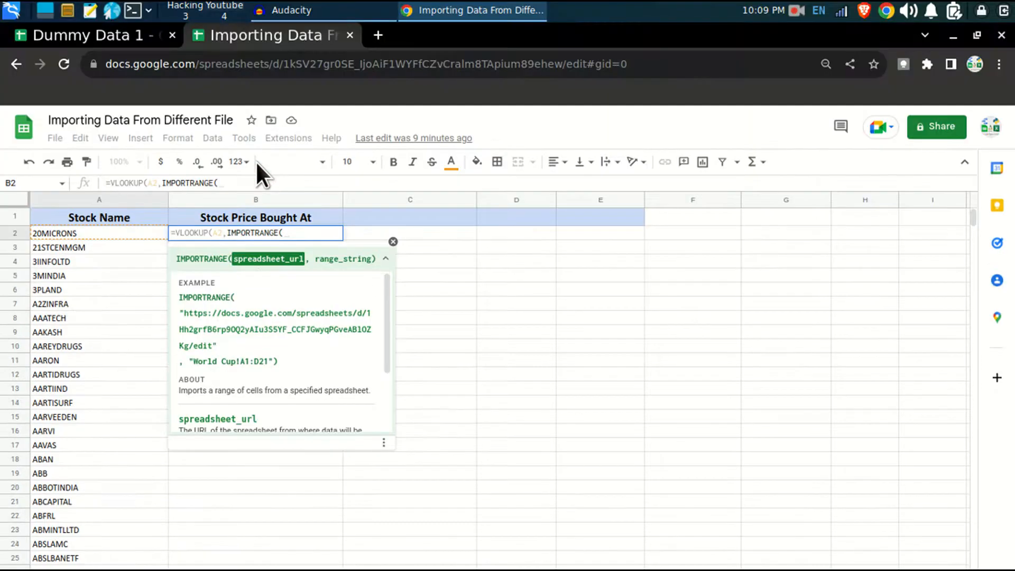
click(91, 34)
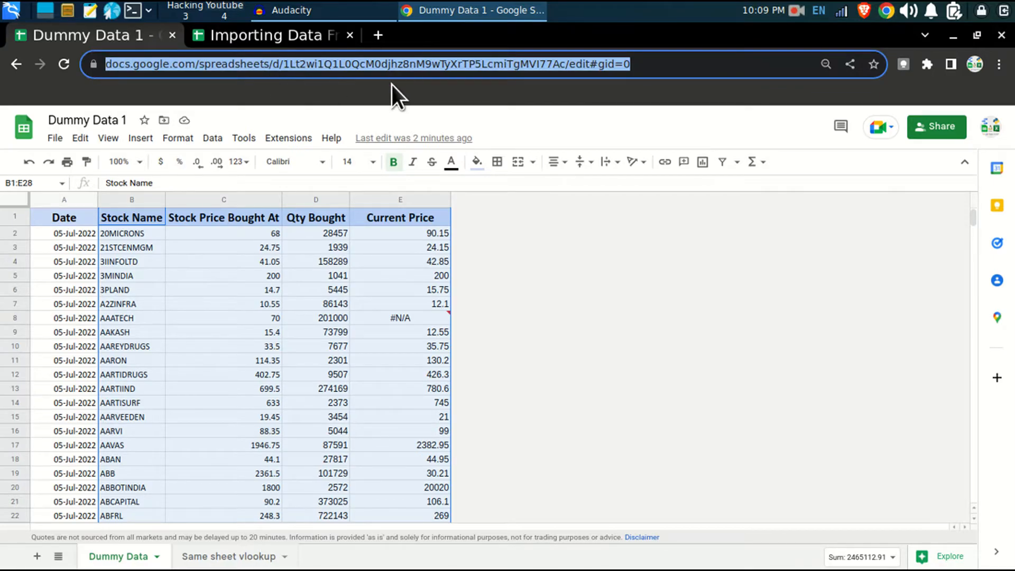
Paste Dummy Data 1's spreadsheet URL in quotes as IMPORTRANGE's first argument
key(F11)
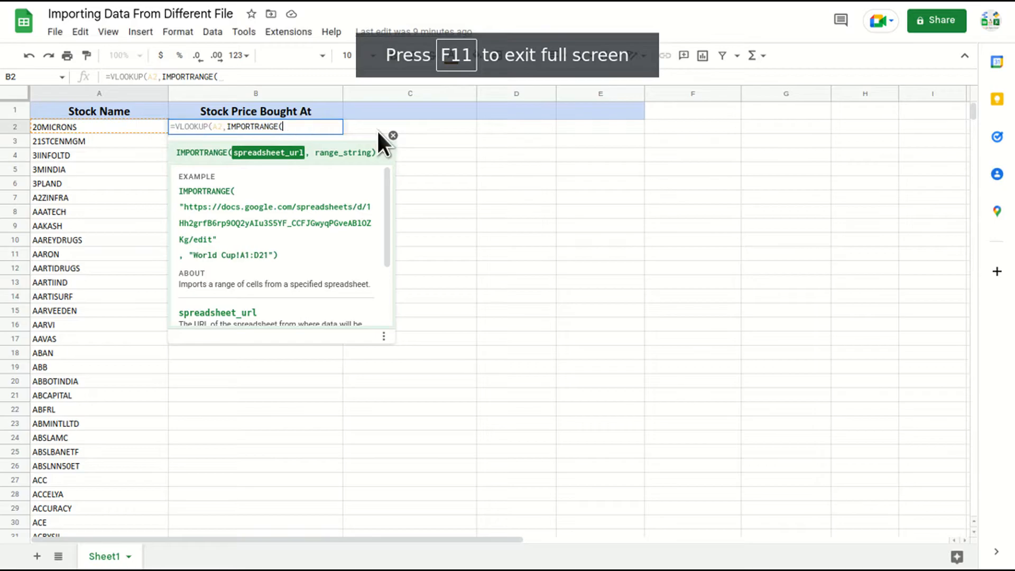
text(")
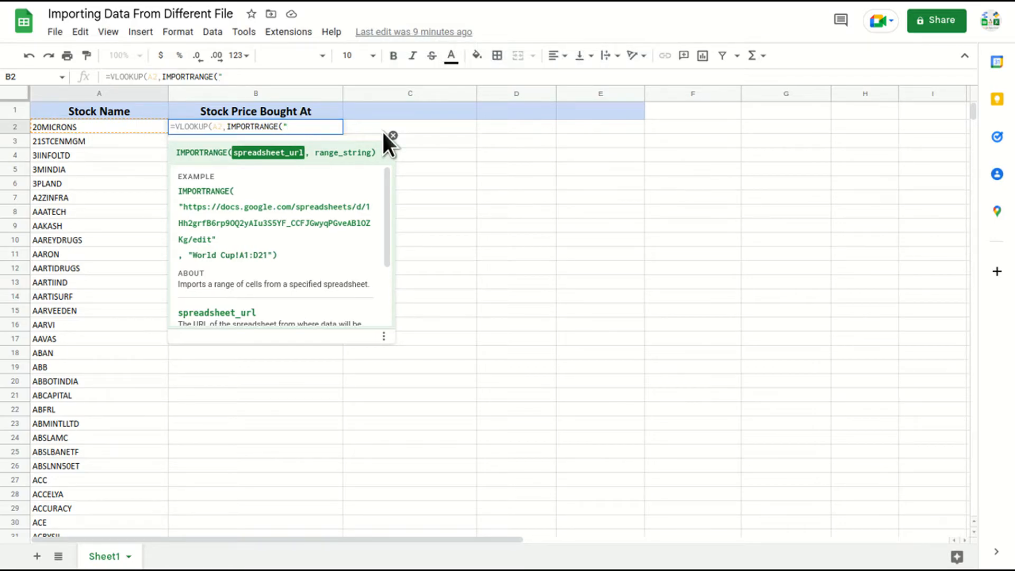
text(https://docs.google.com/spreadsheets/d/1Lt2wi1Q1L0QcM0djhz8nM9wTyXrTP5LcmiTgMVI77Ac/edit#gid=0)
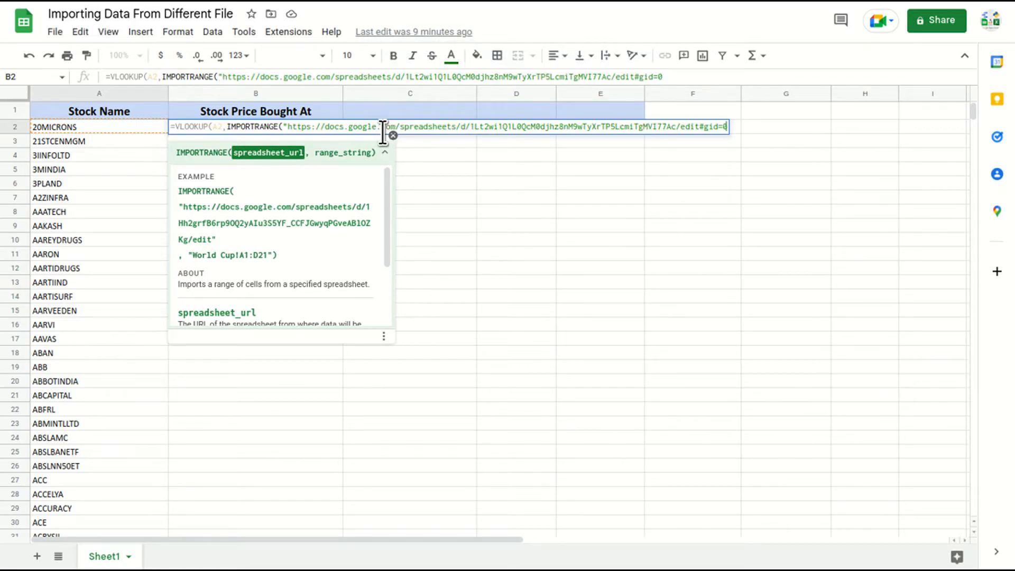
text(")
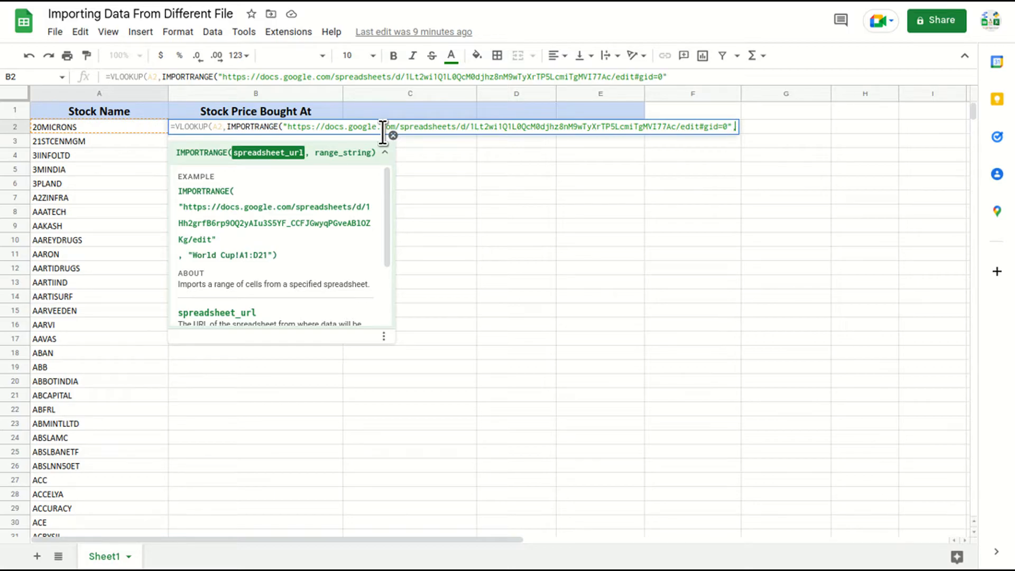
text(,")
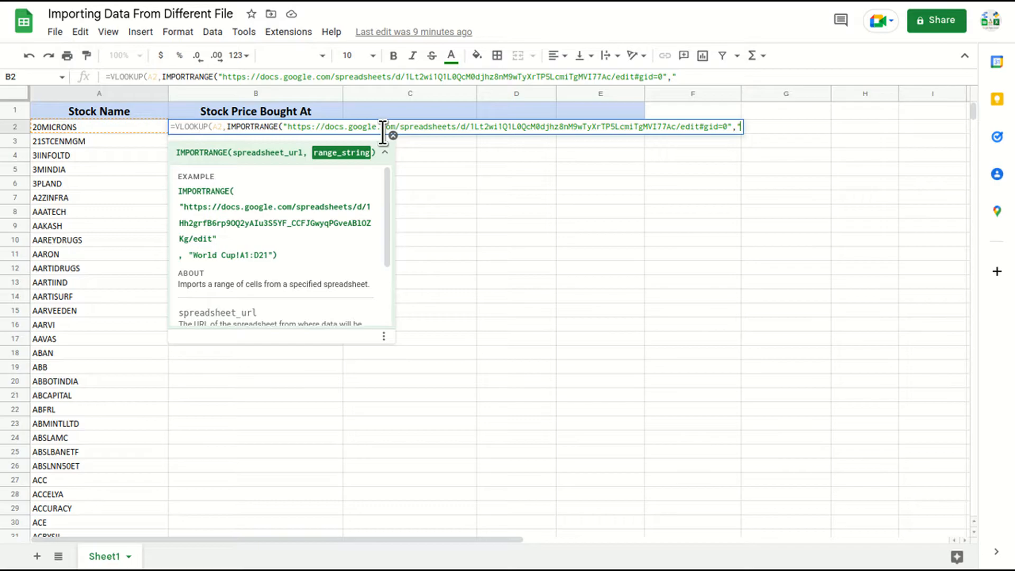
Set the import range string to "Dummy Data!B1:E" and close IMPORTRANGE
click(118, 557)
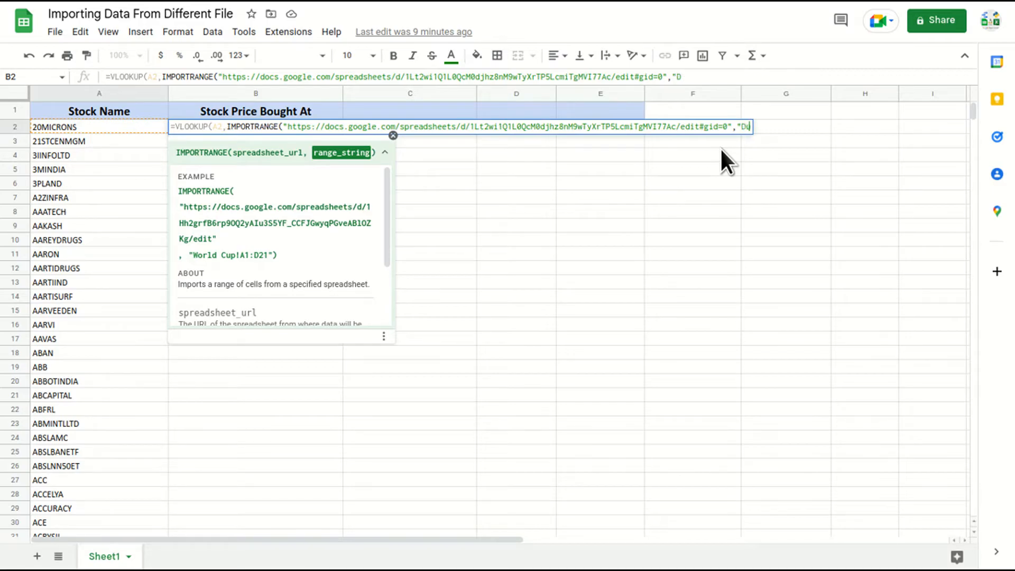
text(ummy Data)
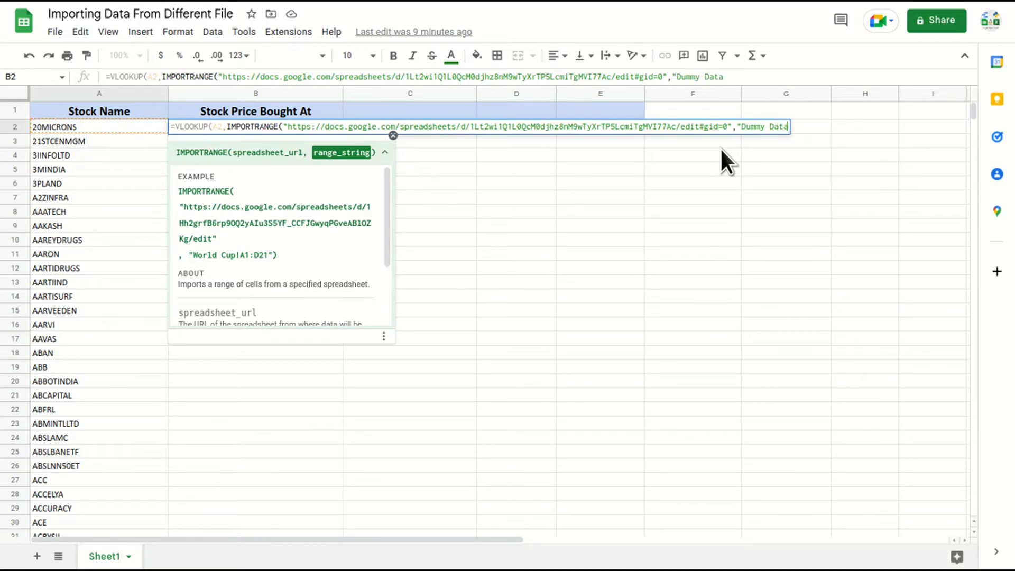
text(!)
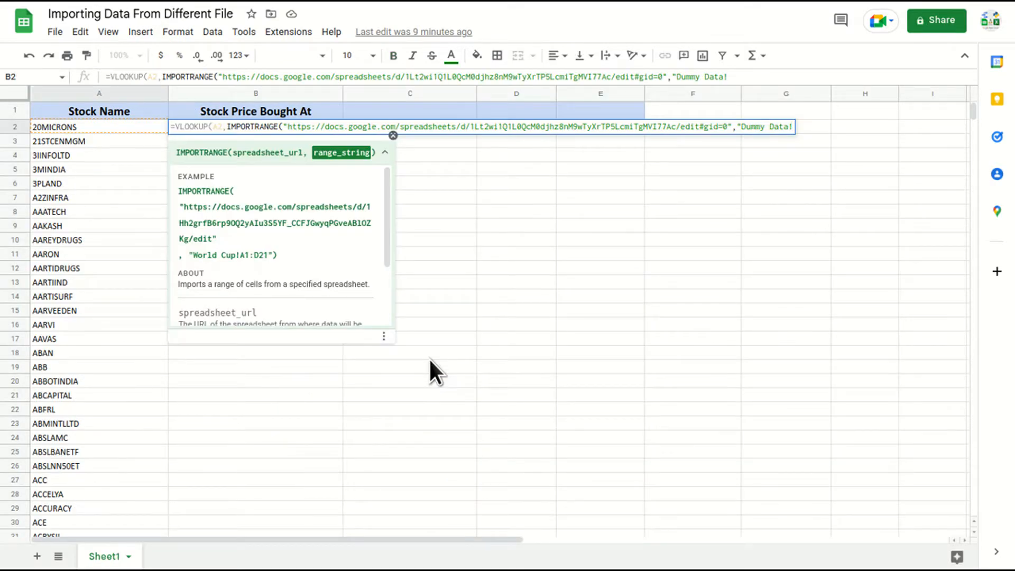
text(B)
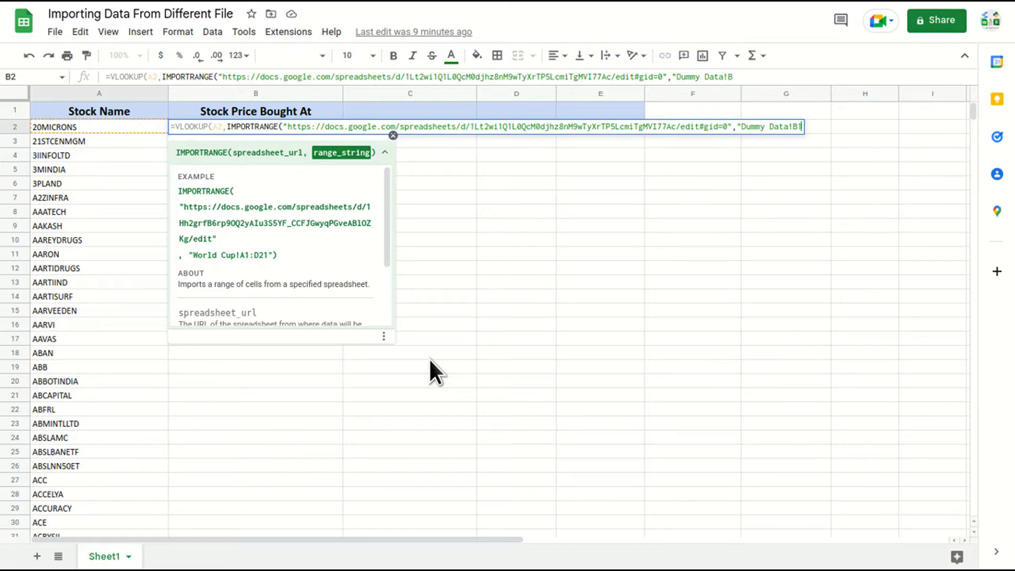
text(:E)
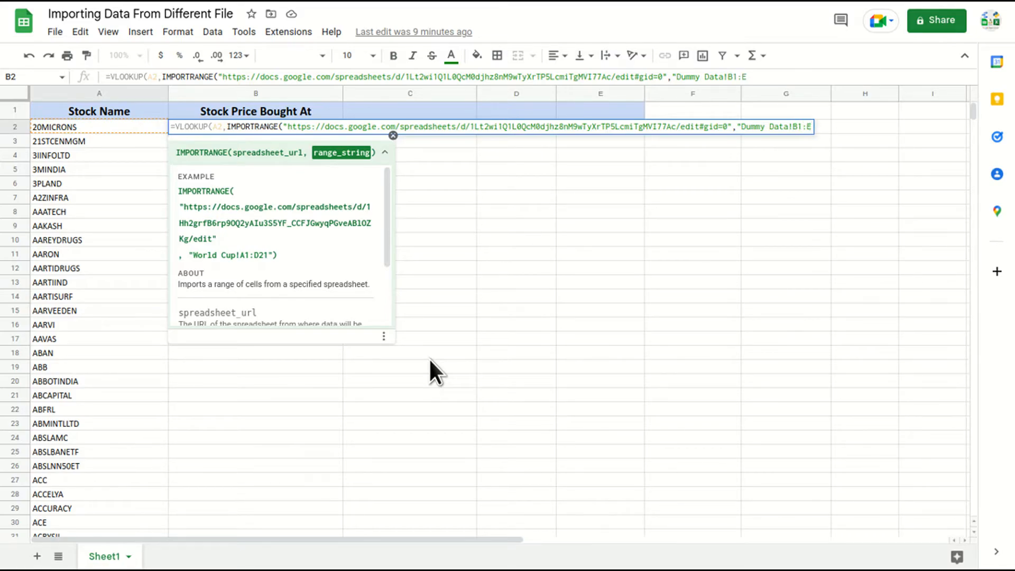
text())
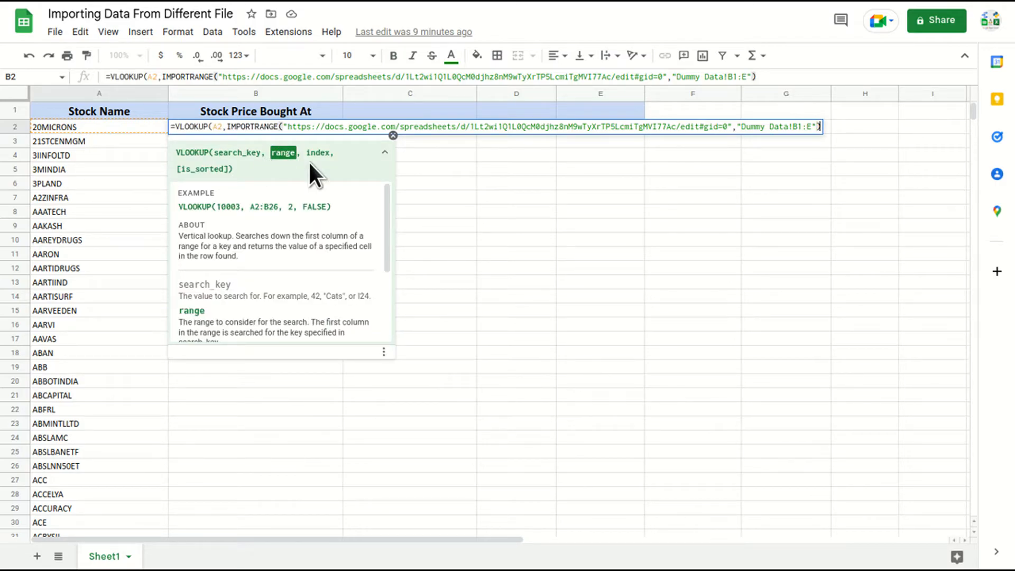
mouse_move(317, 175)
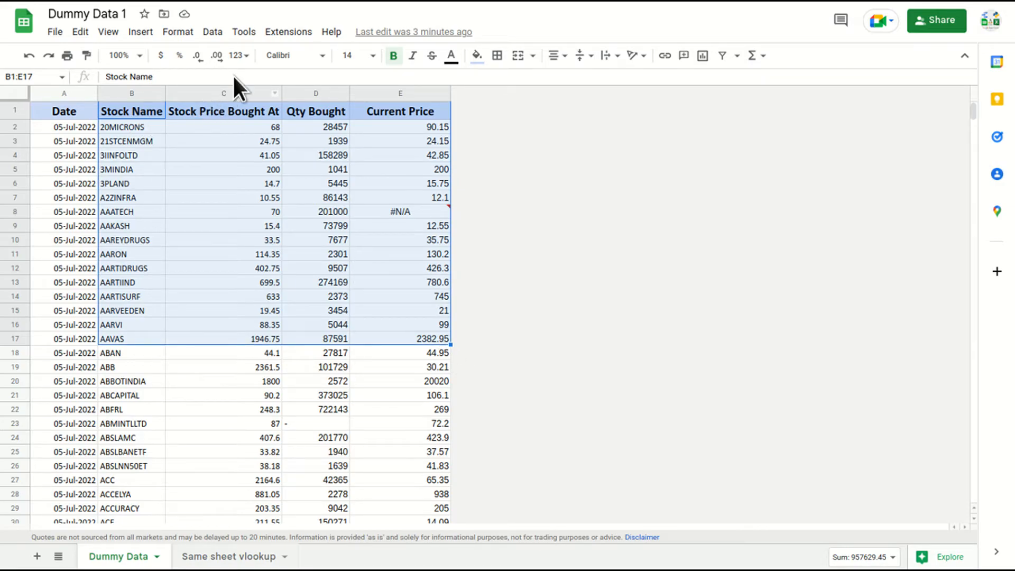
mouse_move(259, 288)
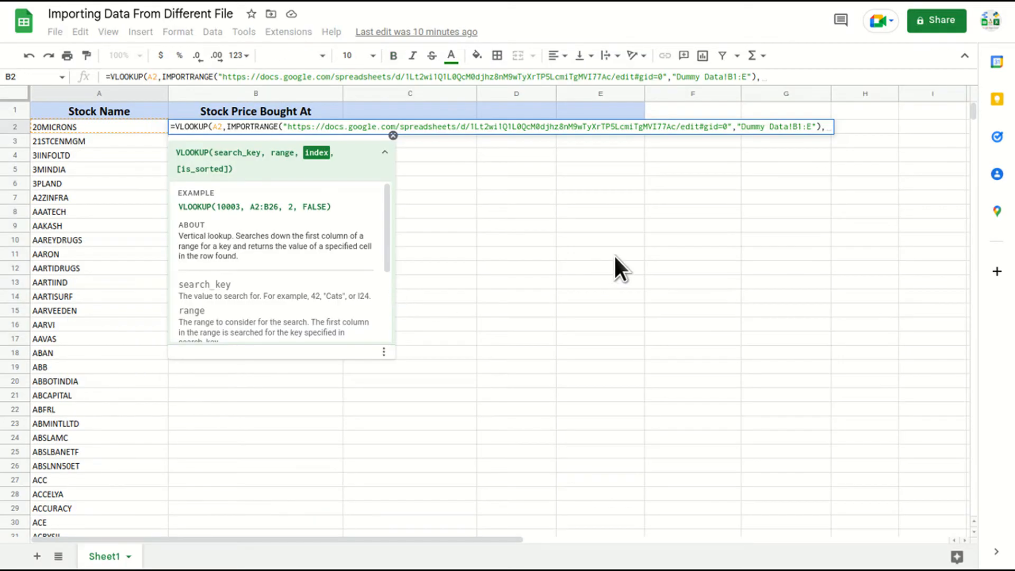
Finish the lookup with ,2,0) for exact-match purchase price and fill it down column B for all stocks
text(,2,0))
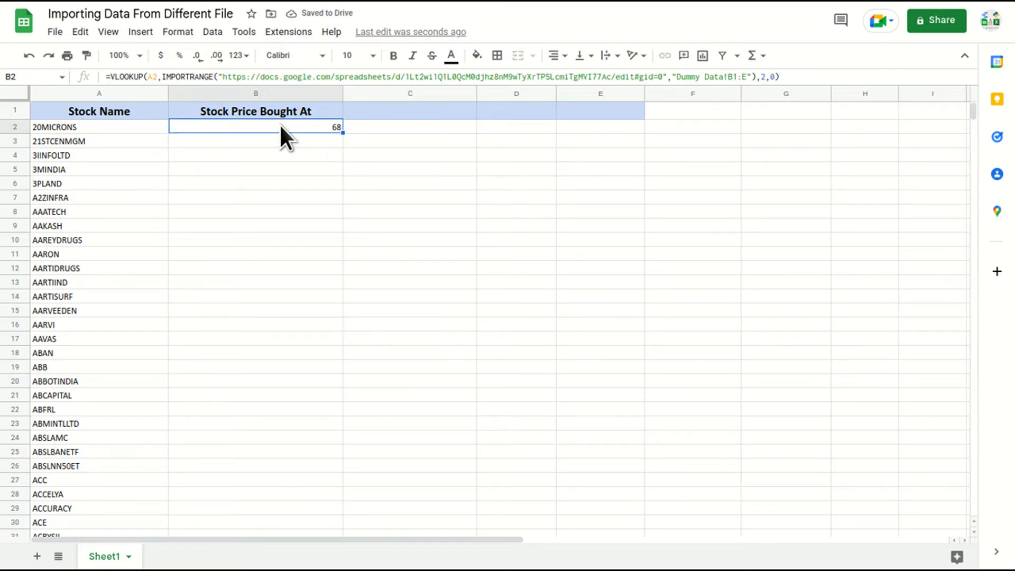
click(99, 126)
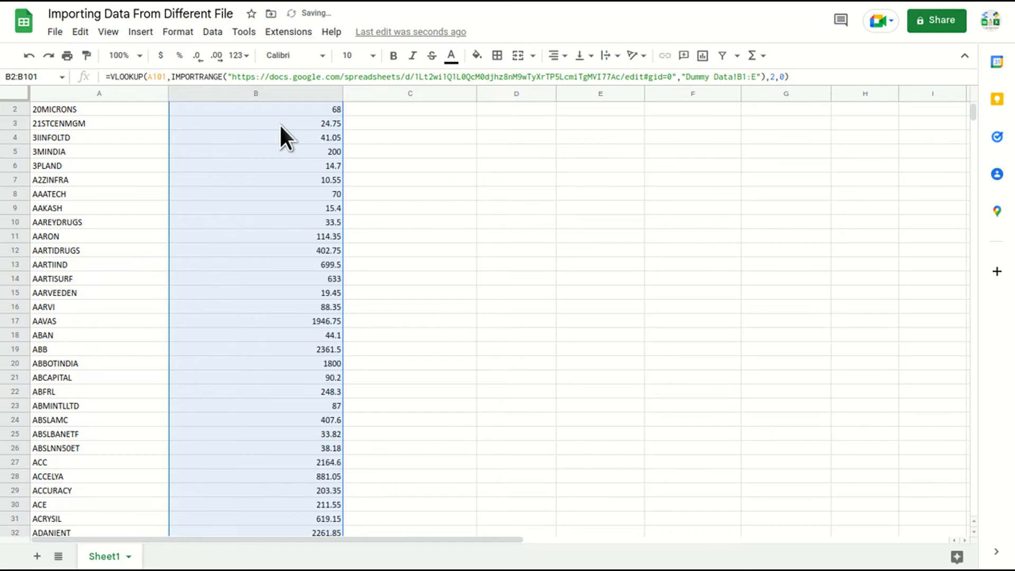
scroll(down, 3)
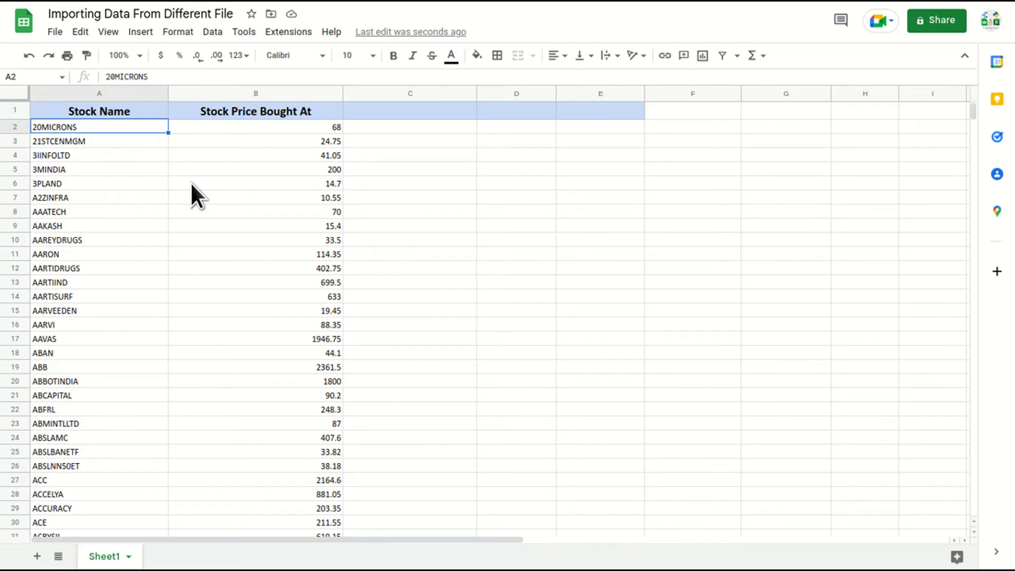
click(255, 126)
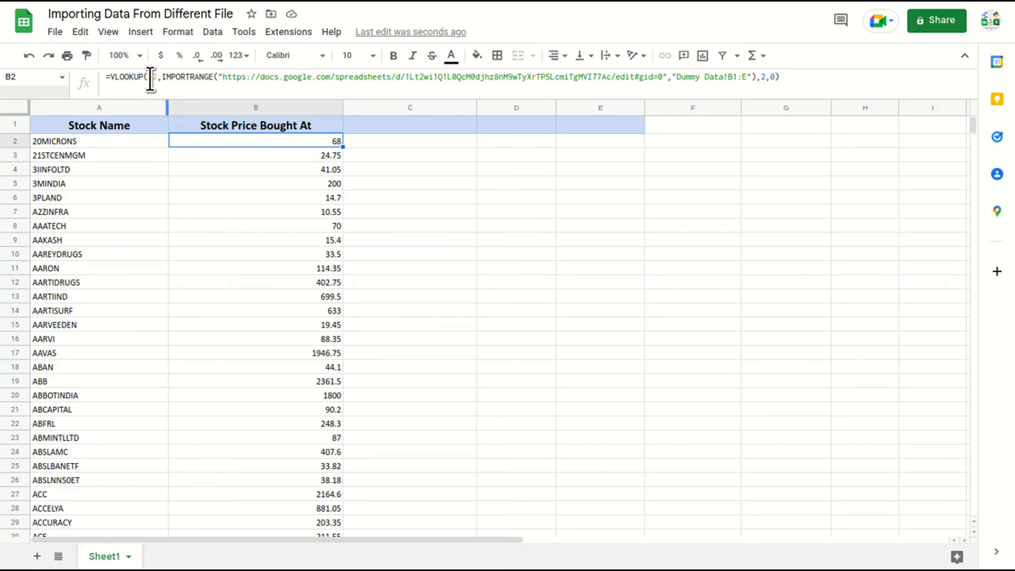
double_click(255, 140)
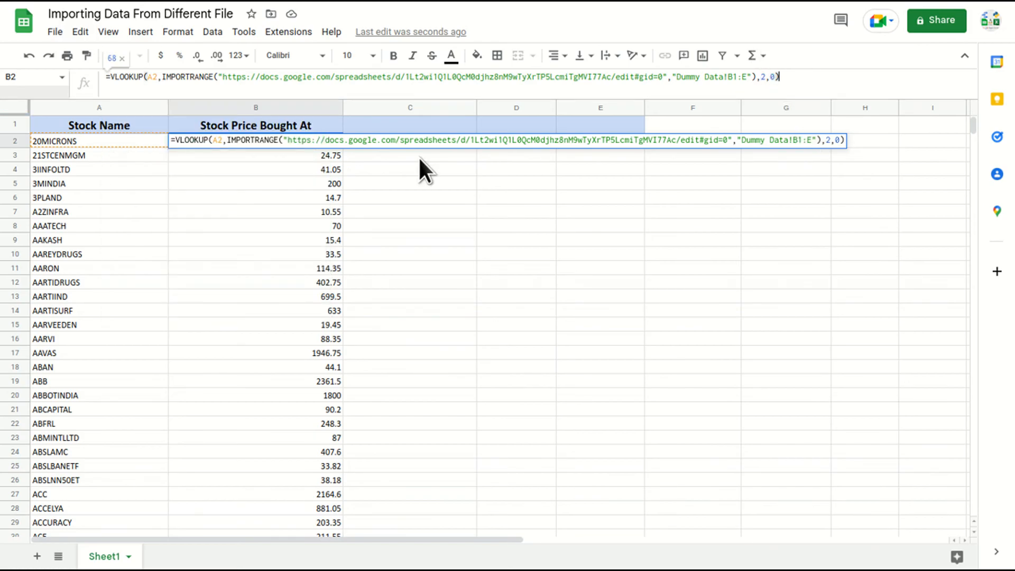
key(Enter)
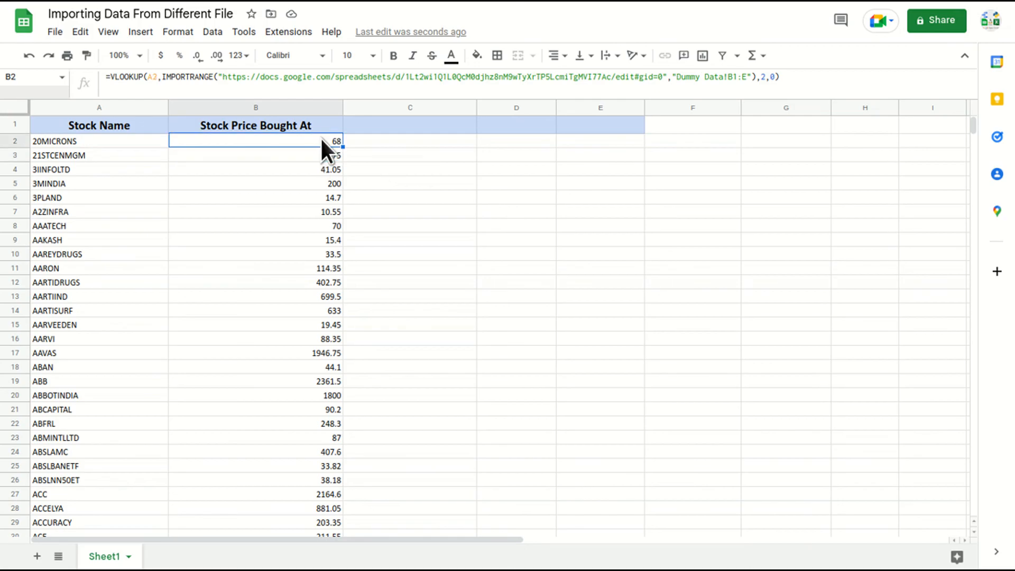